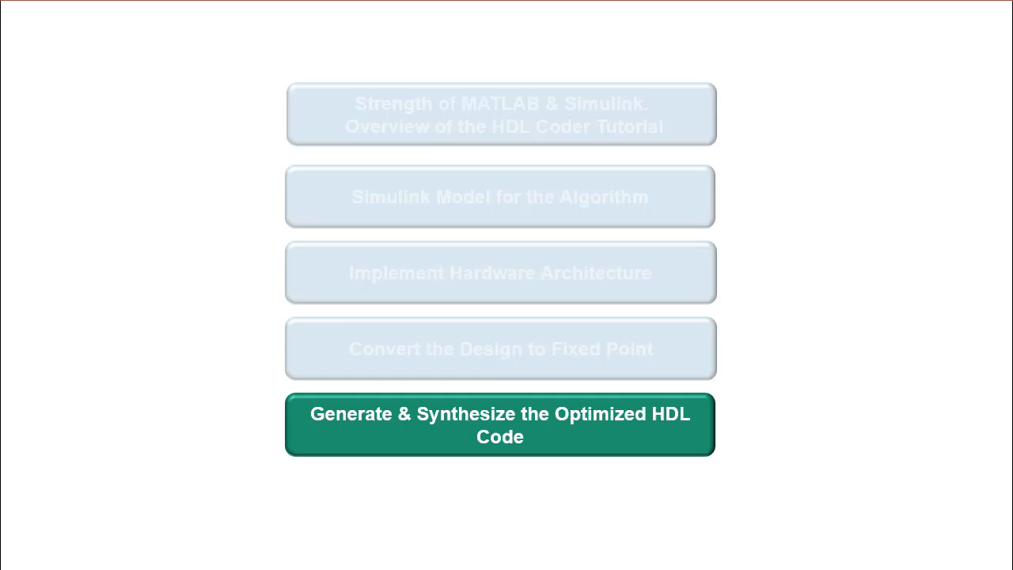
Step: Leave the tutorial slides and bring up Save As for the pulse_detector_v3 model
left_click(500, 424)
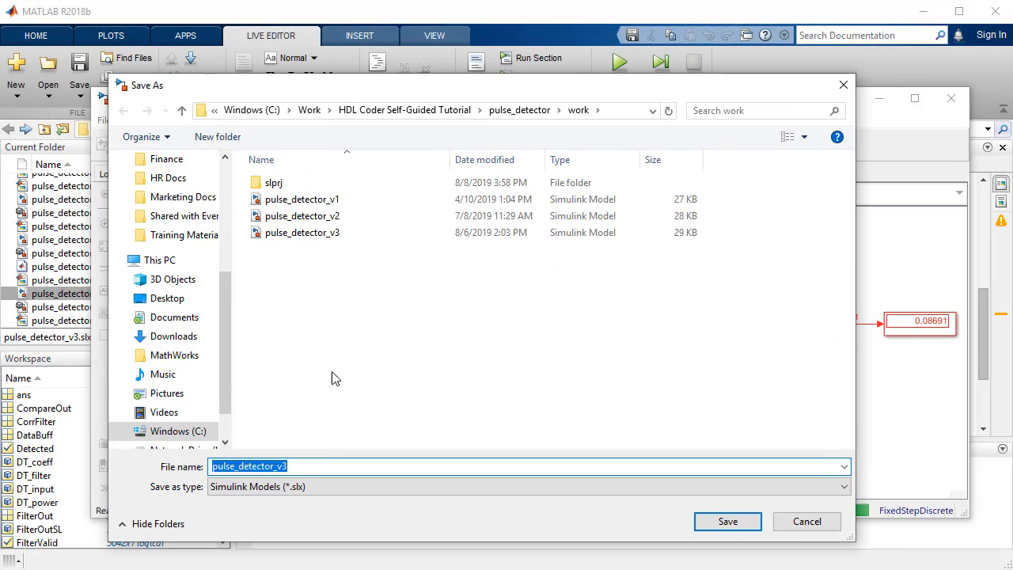
Step: Save the model as pulse_detector_v4 in the work folder
type("pulse_detector_v4")
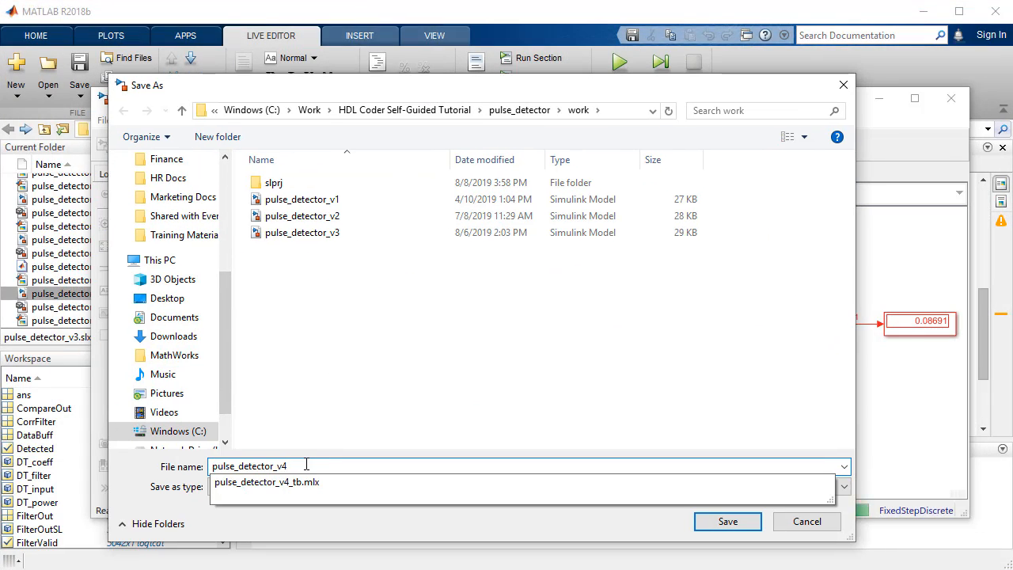
left_click(726, 521)
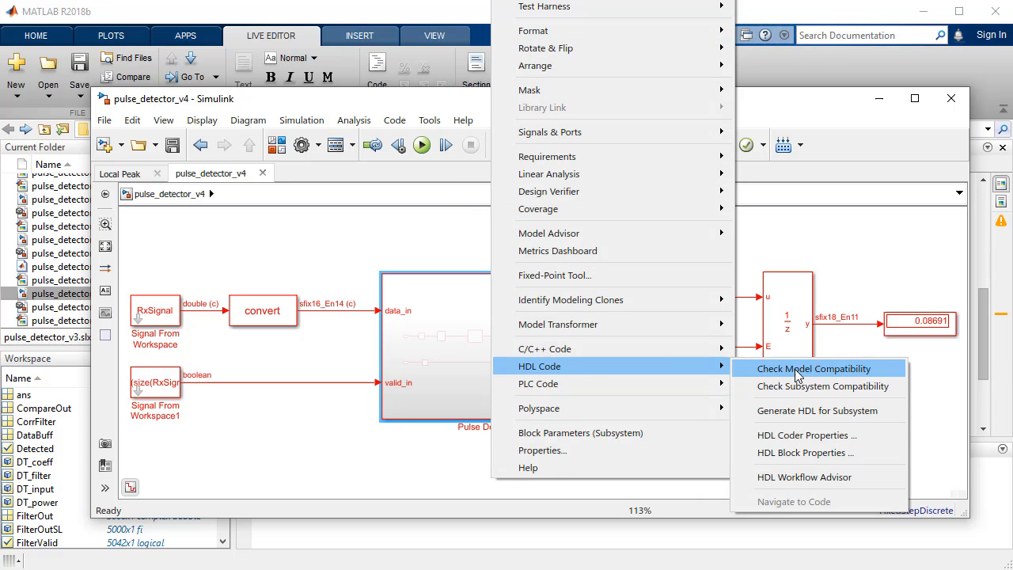
Step: Run Check Model Compatibility on the Pulse Detector subsystem to bring up the HDL Model Checker
left_click(814, 369)
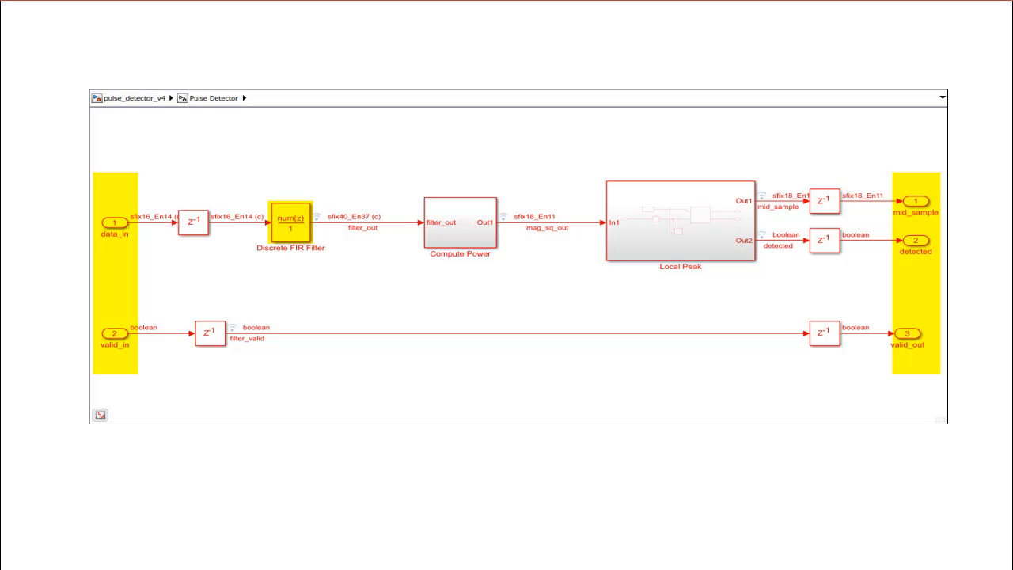
left_click(679, 220)
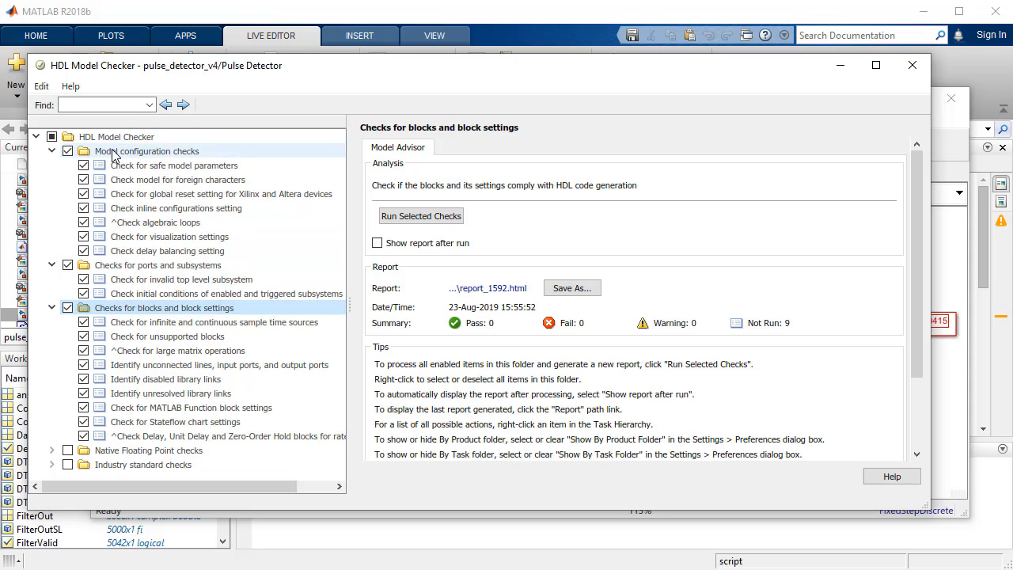
Step: Run all HDL Model Checker checks and inspect the continuous sample time warning on Local Peak/Constant
left_click(421, 216)
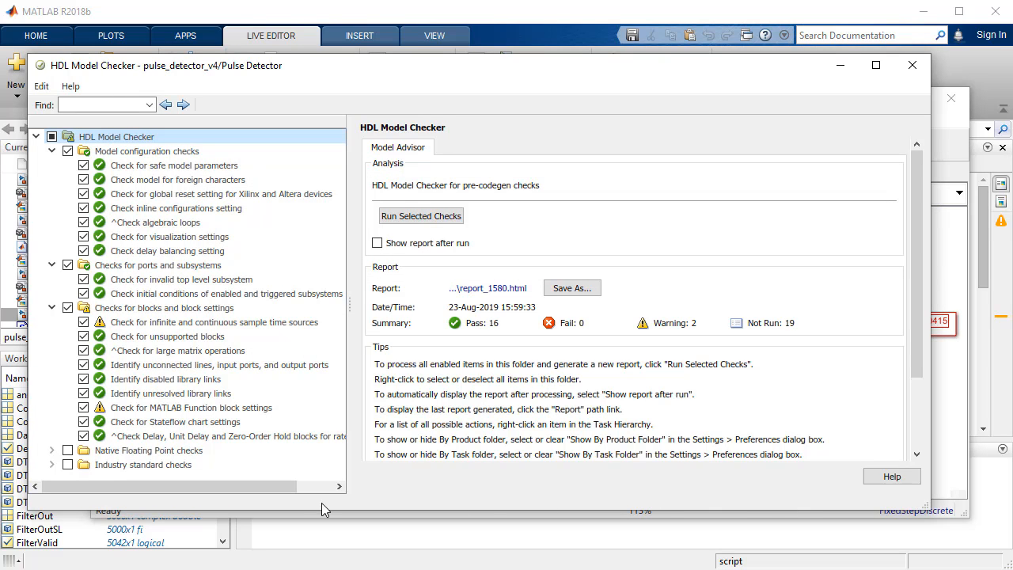
left_click(214, 323)
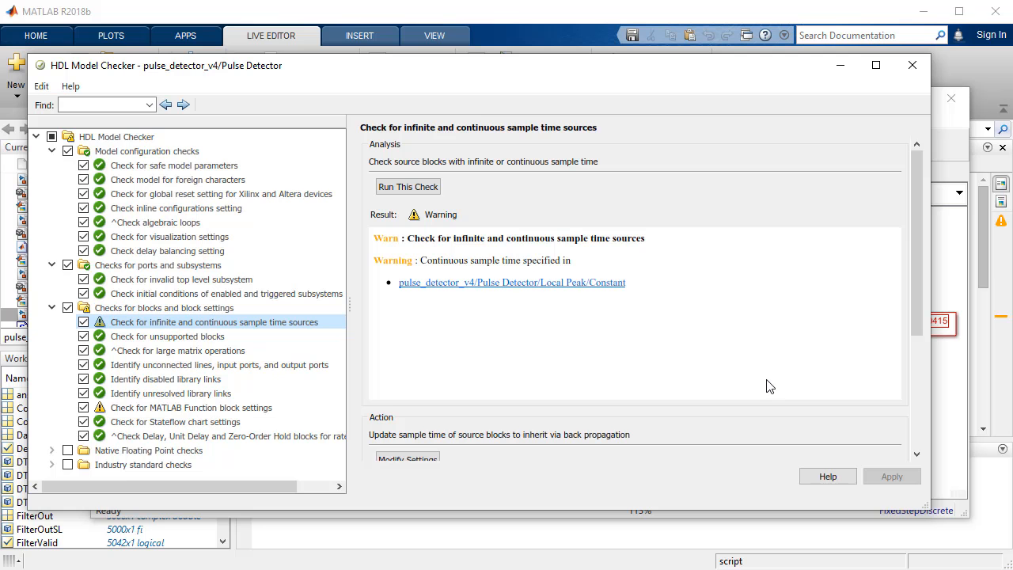
mouse_move(549, 306)
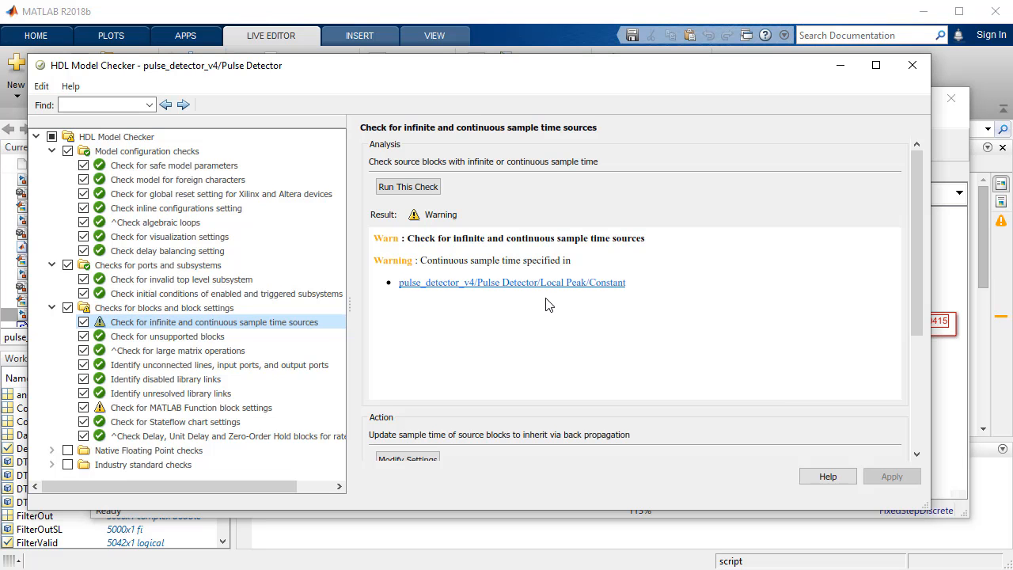
left_click(511, 281)
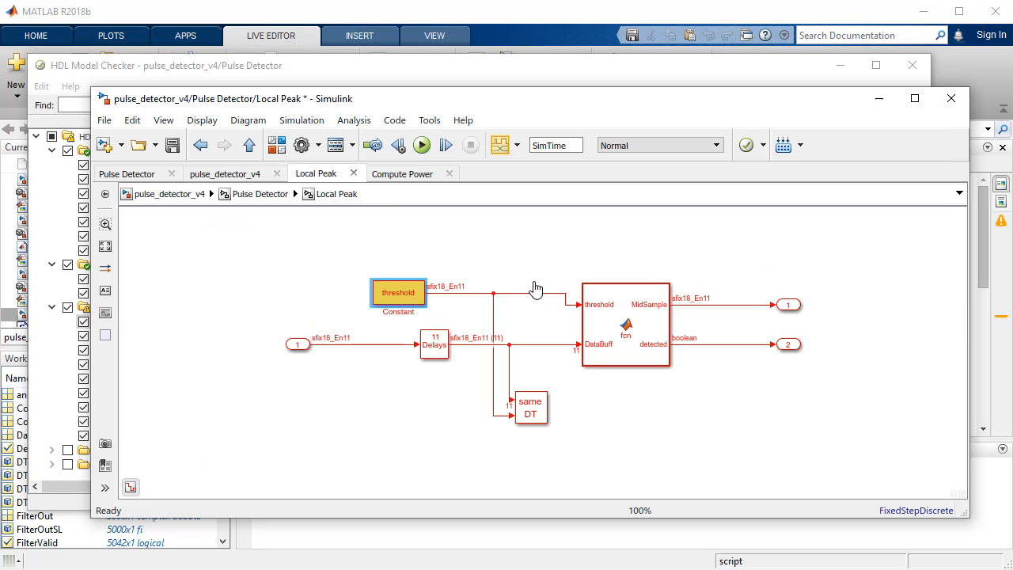
Step: Make the Local Peak Constant inherit its sample time and show the report with 17 passes, 1 warning
double_click(399, 291)
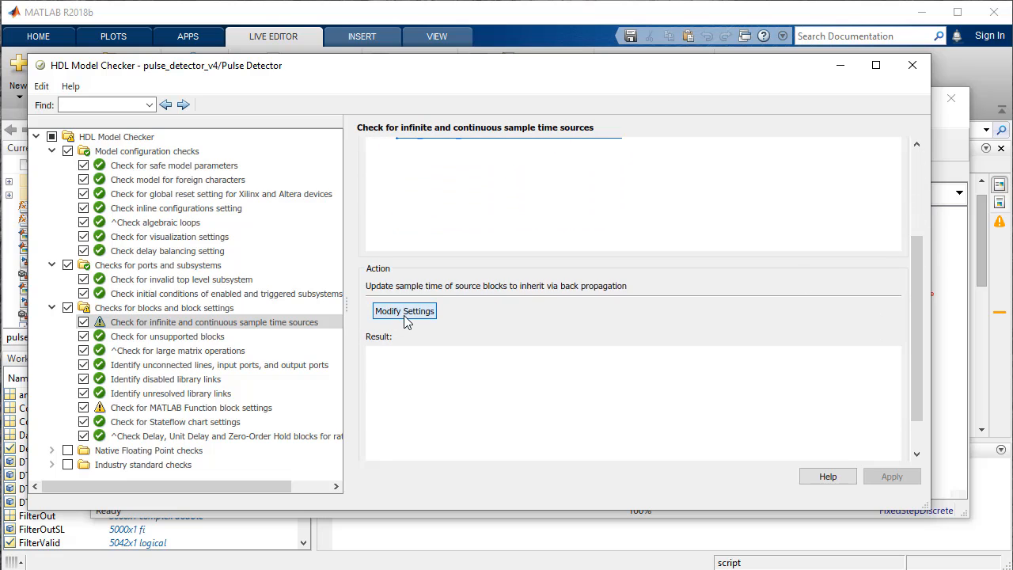
left_click(404, 311)
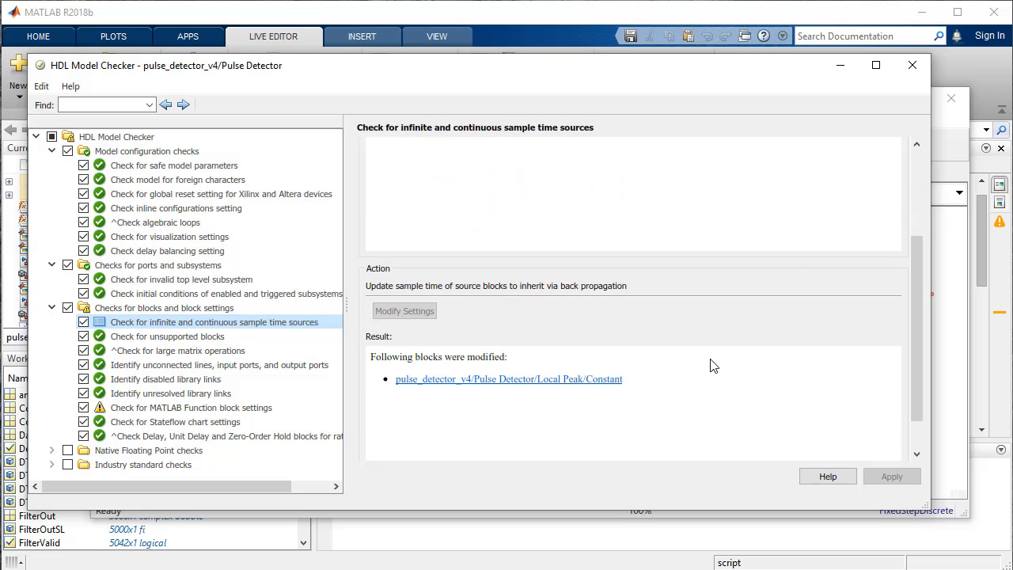
left_click(510, 378)
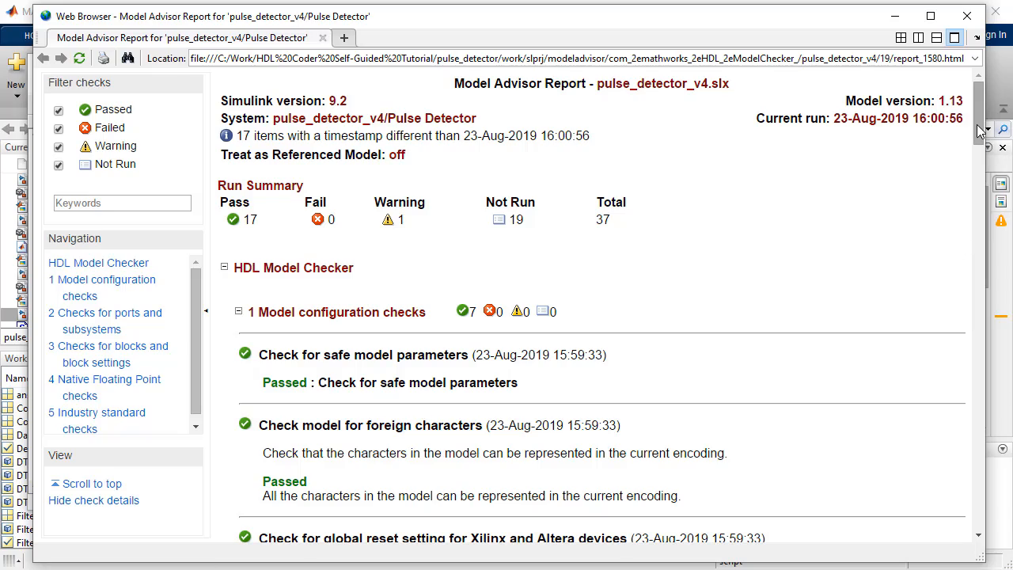
Step: Scroll through the compatibility check report before closing it
scroll("down", 3)
type("hdlsetuptoolpath('ToolName")
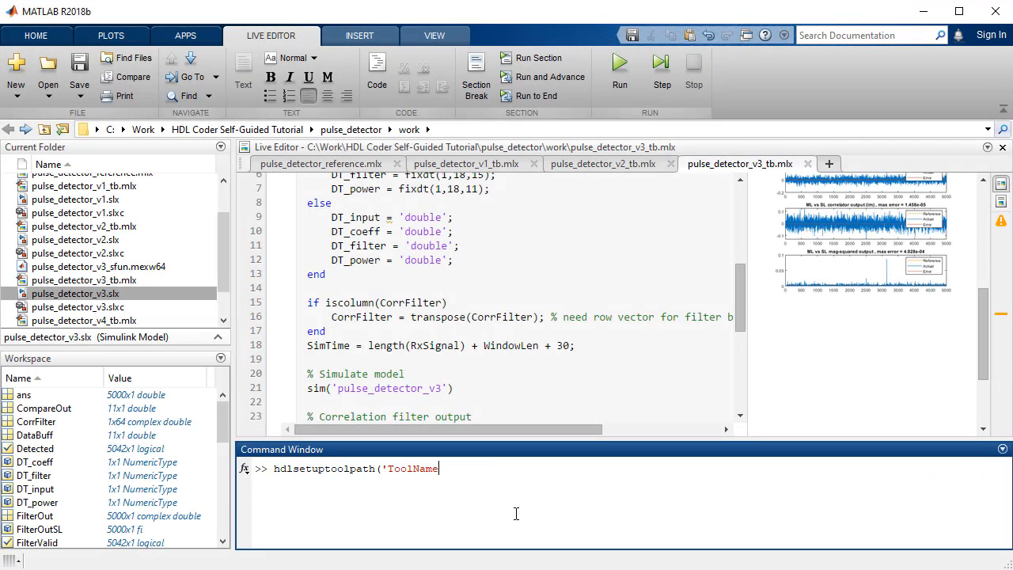
Step: Set the synthesis tool path with hdlsetuptoolpath for Xilinx Vivado at C:\Xilinx\Vivado\2017.4\bin
type("','Xilinx Vivado', 'ToolPath','C:\\Xilinx")
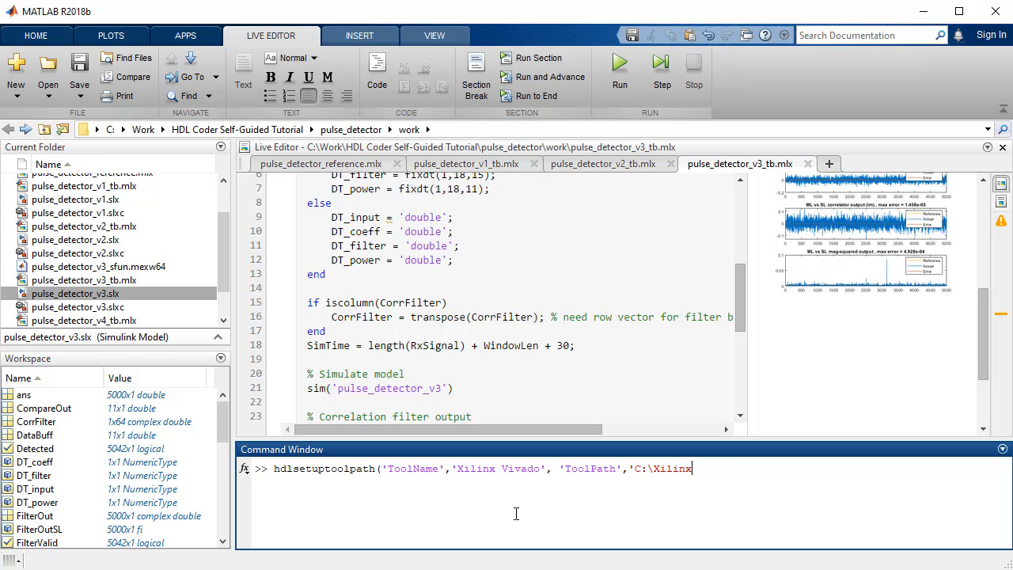
type("\\Vivado\\2017.4\\bin")
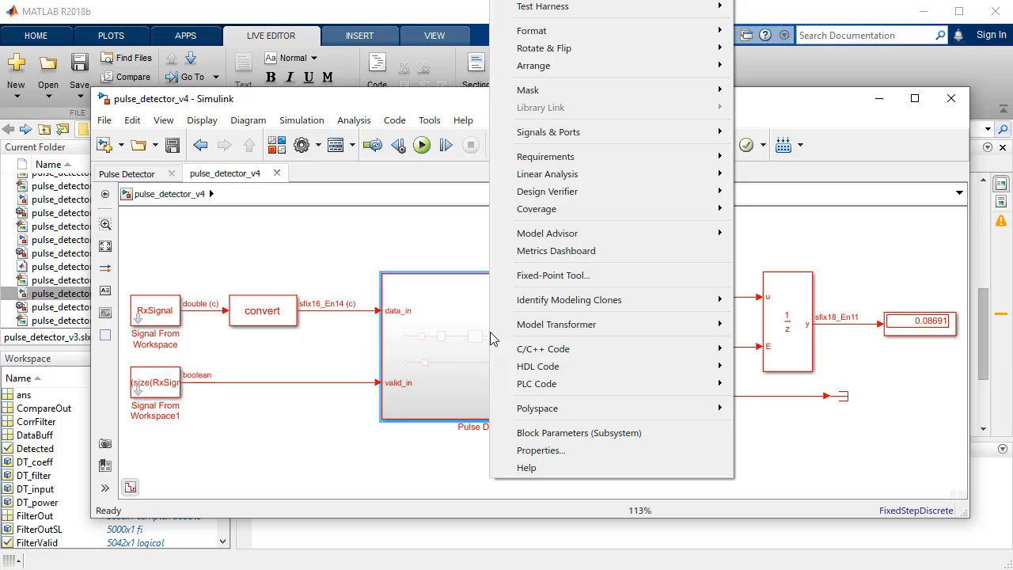
mouse_move(539, 366)
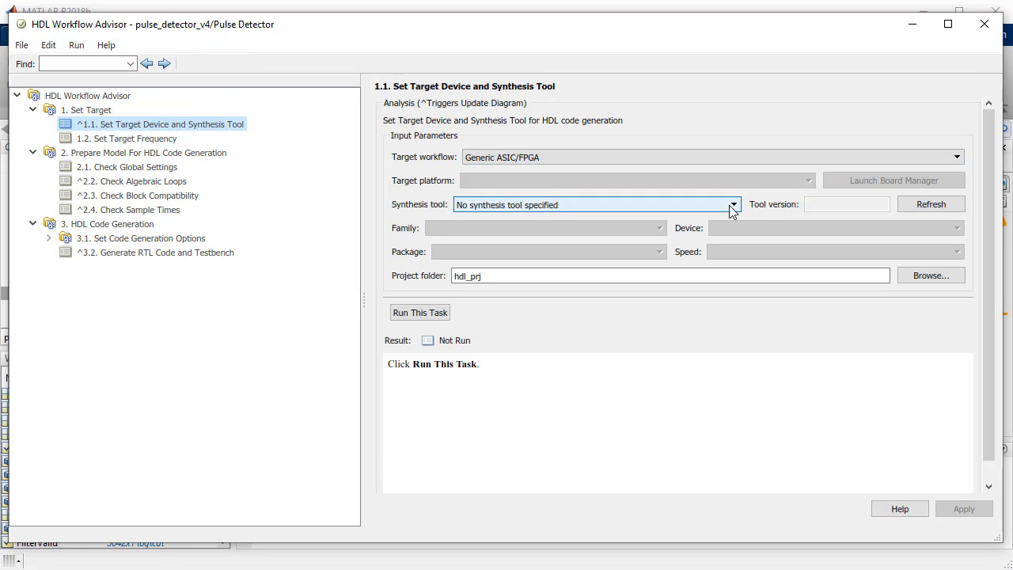
Step: Target Xilinx Vivado with the Zynq family and xc7z030 device in Workflow Advisor task 1.1
left_click(594, 204)
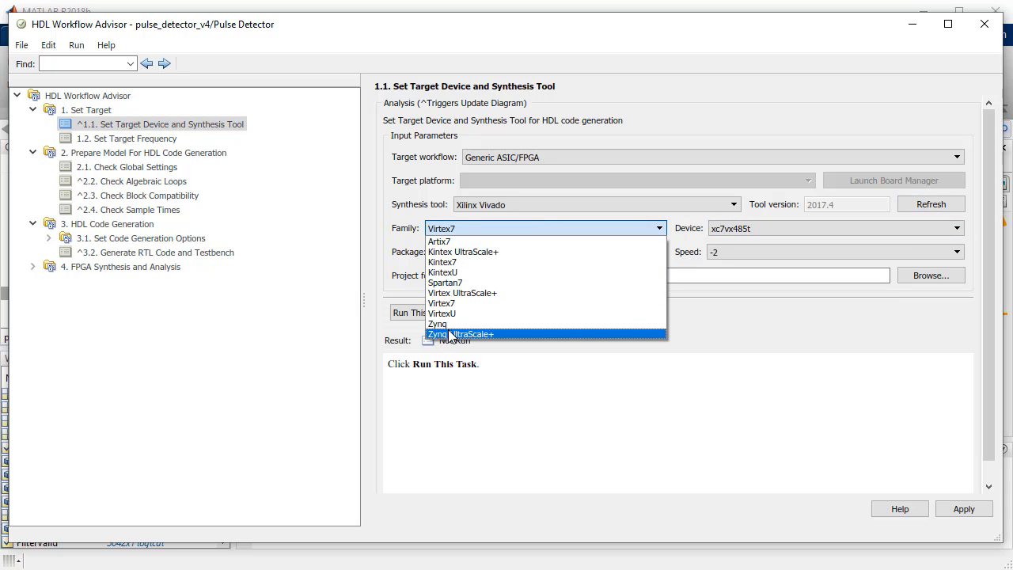
left_click(437, 323)
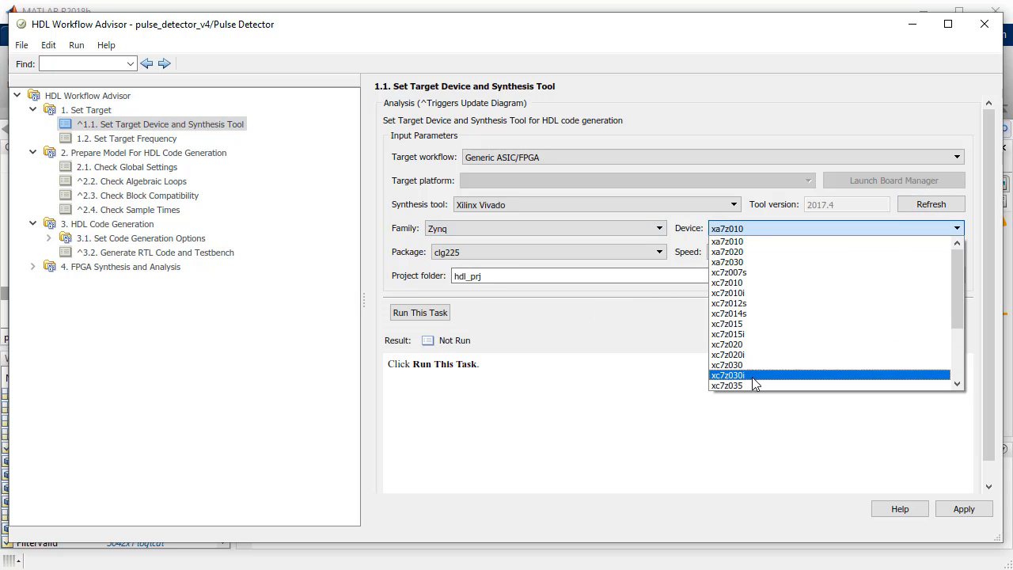
left_click(126, 138)
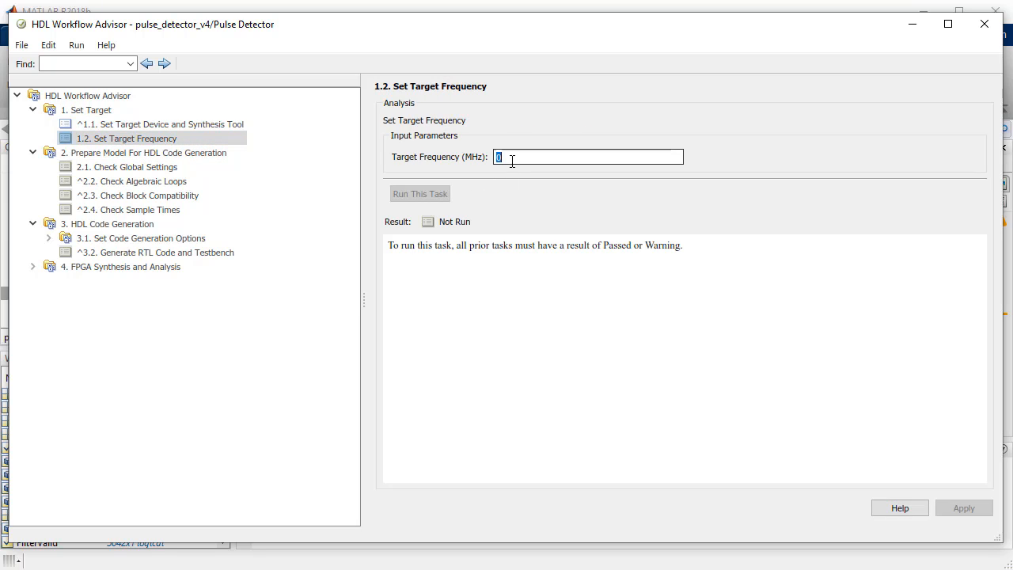
Step: Set a 200 MHz target frequency and review the optimization options for code generation
type("200")
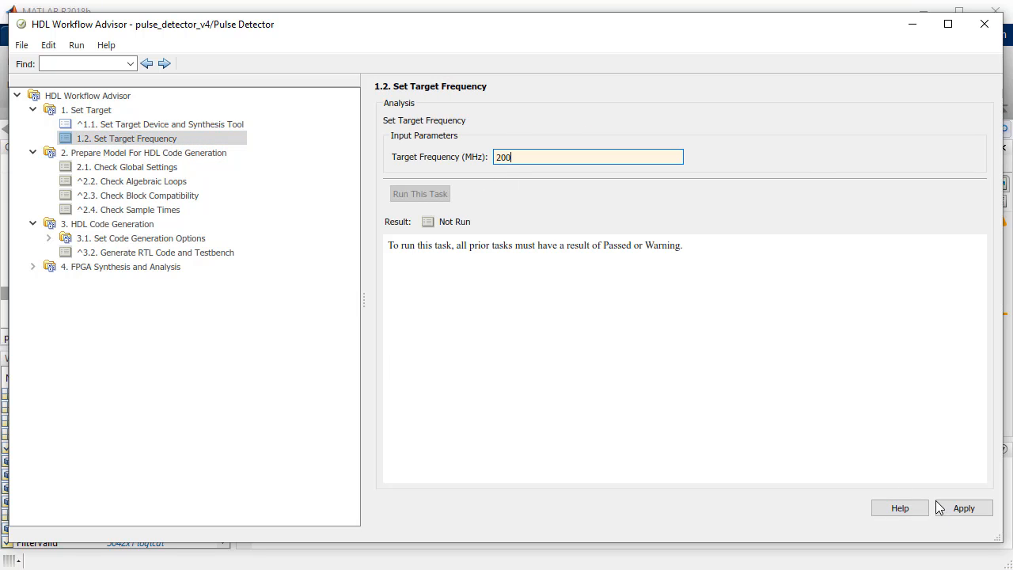
left_click(142, 266)
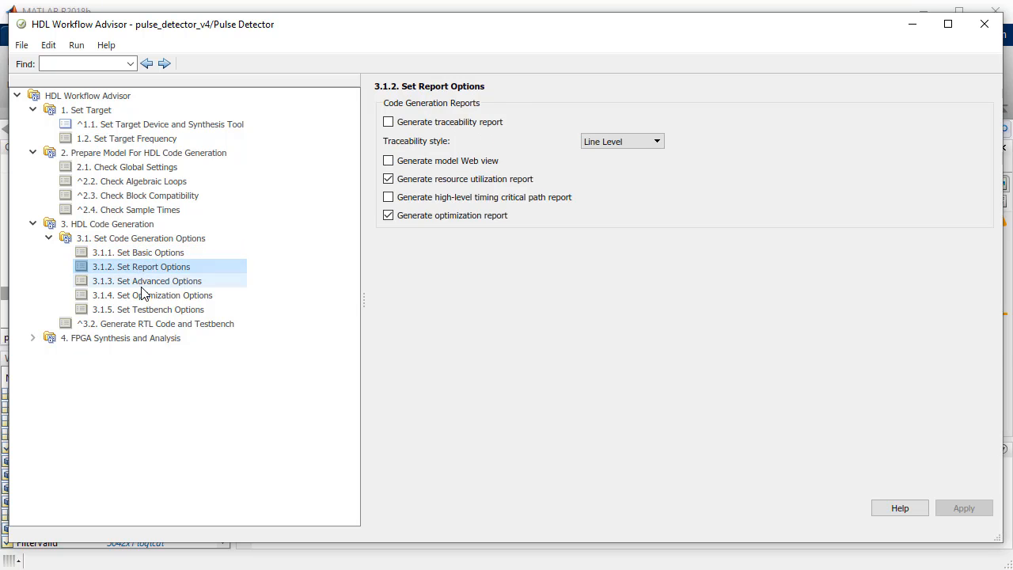
left_click(148, 280)
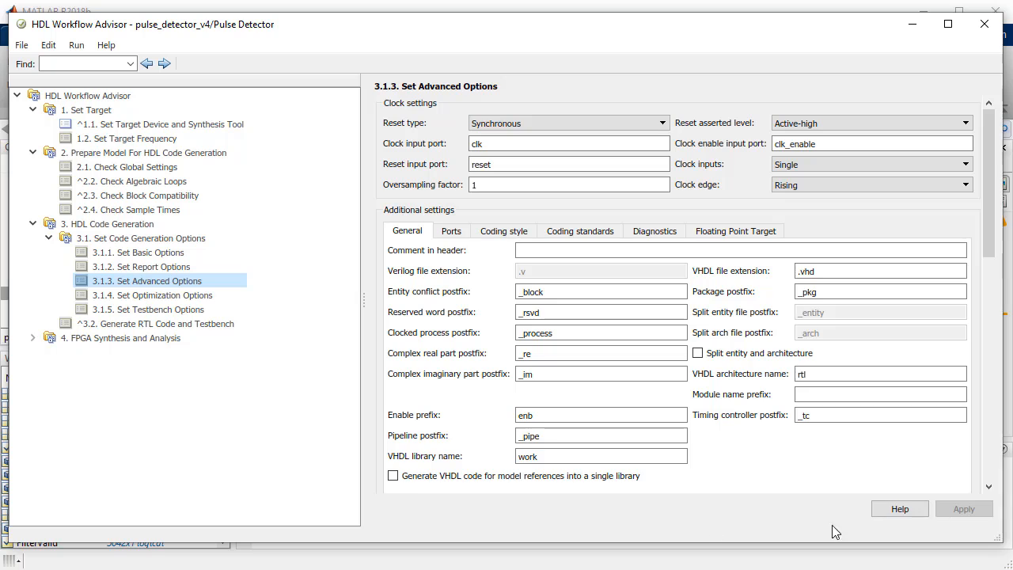
left_click(152, 294)
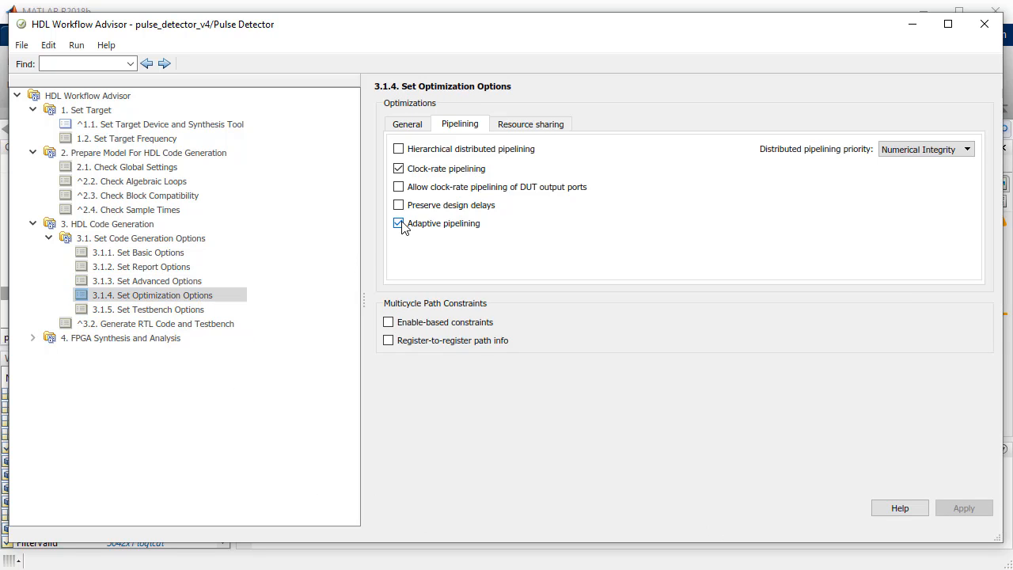
left_click(399, 223)
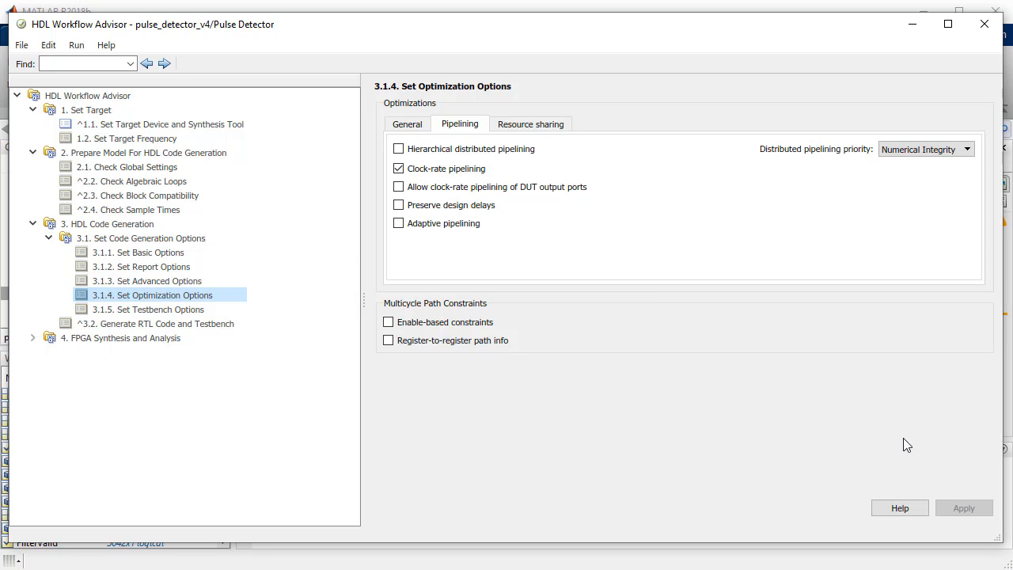
Step: Run all tasks through 3.2 Generate RTL Code and Testbench to produce Pulse_Detector.vhd
left_click(155, 323)
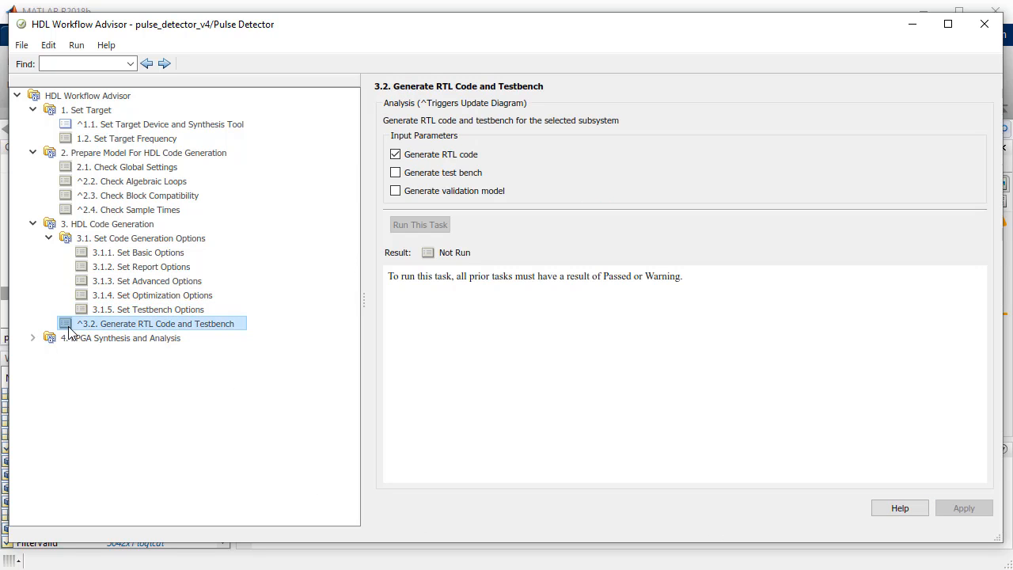
right_click(155, 323)
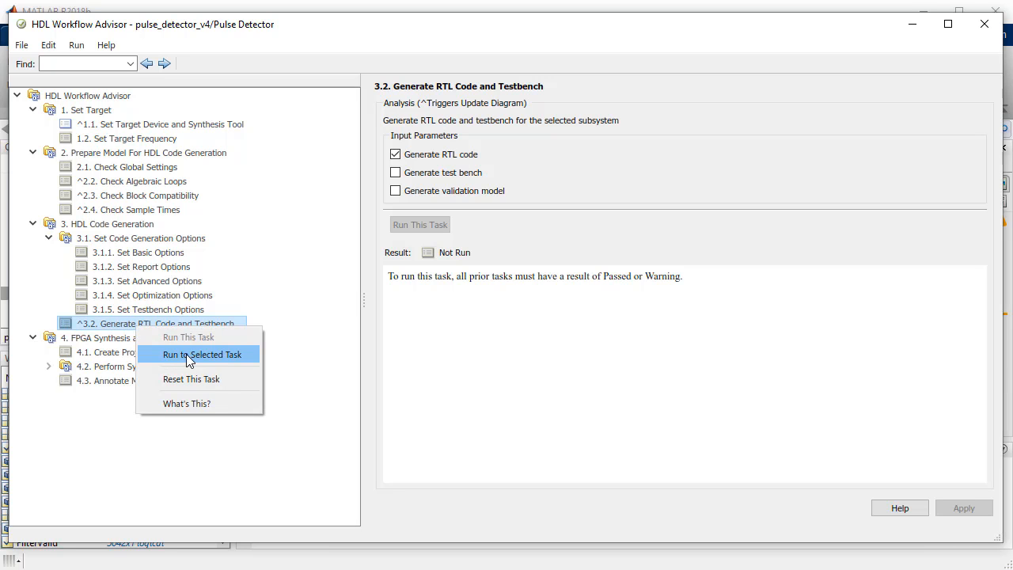
left_click(203, 354)
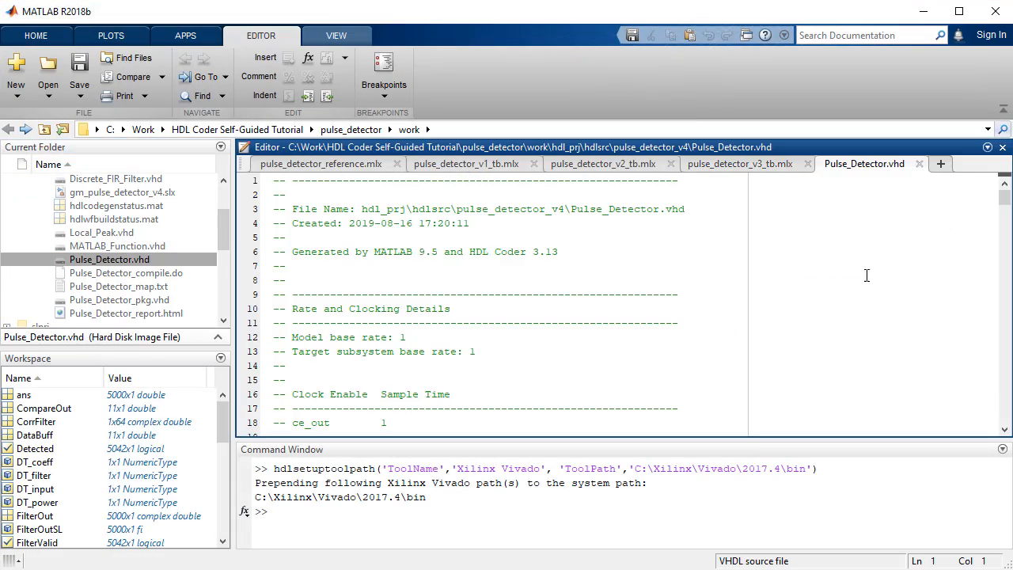
Step: Scroll Pulse_Detector.vhd down to the ENTITY port list
scroll("down", 3)
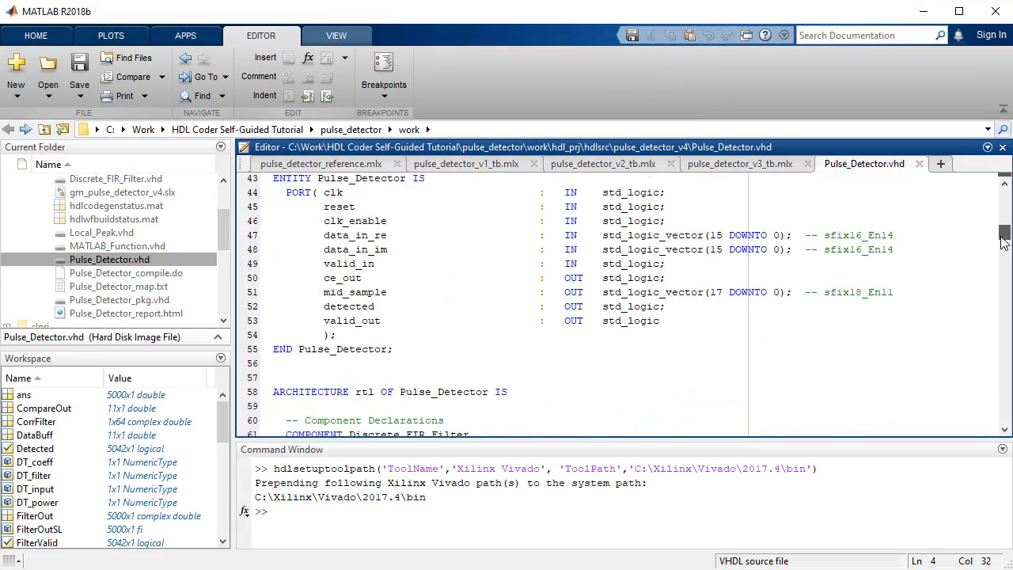
scroll("down", 3)
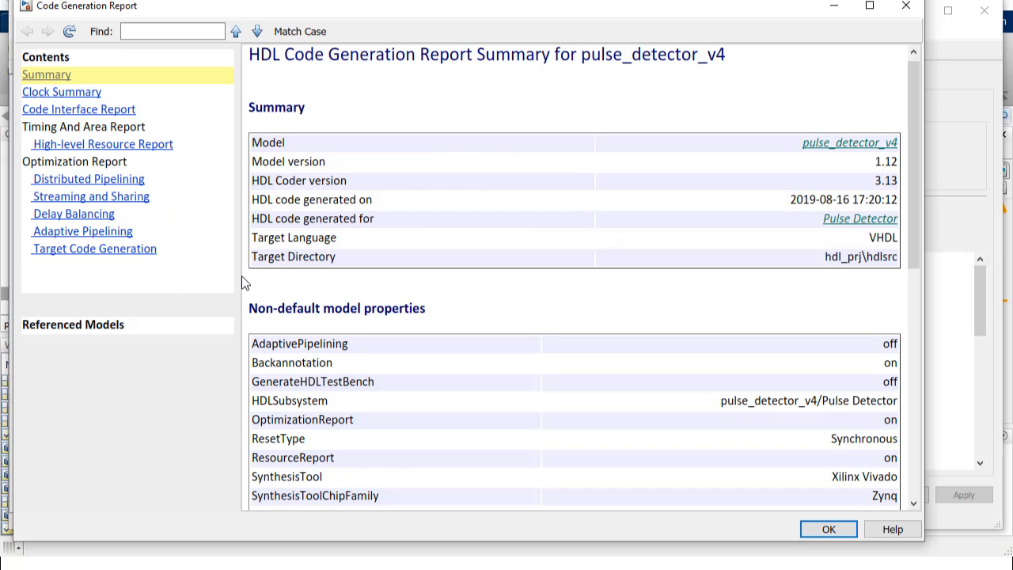
Step: Review the resource, distributed pipelining, streaming/sharing and delay balancing reports, then show gm_pulse_detector_v4
left_click(101, 142)
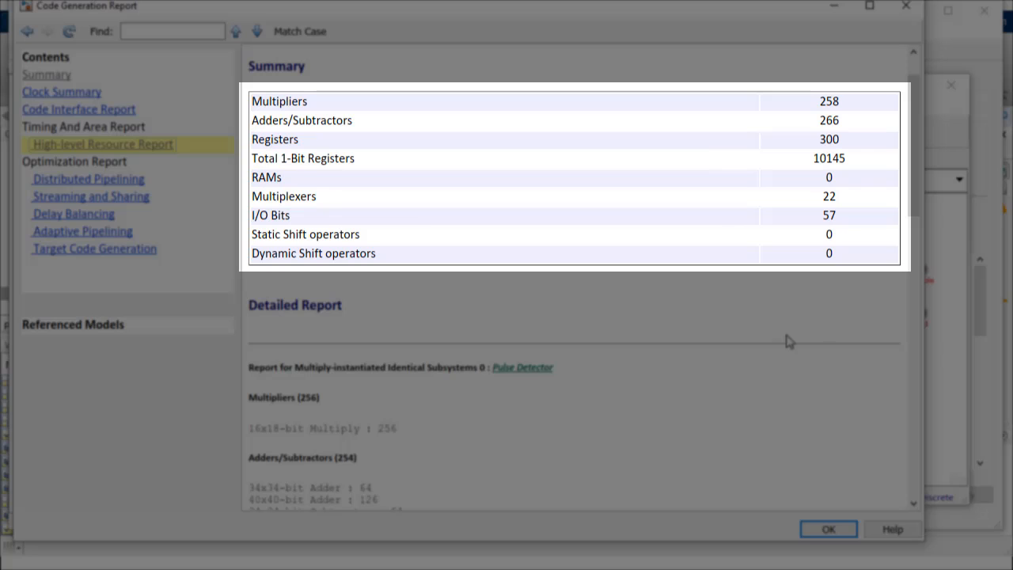
left_click(88, 192)
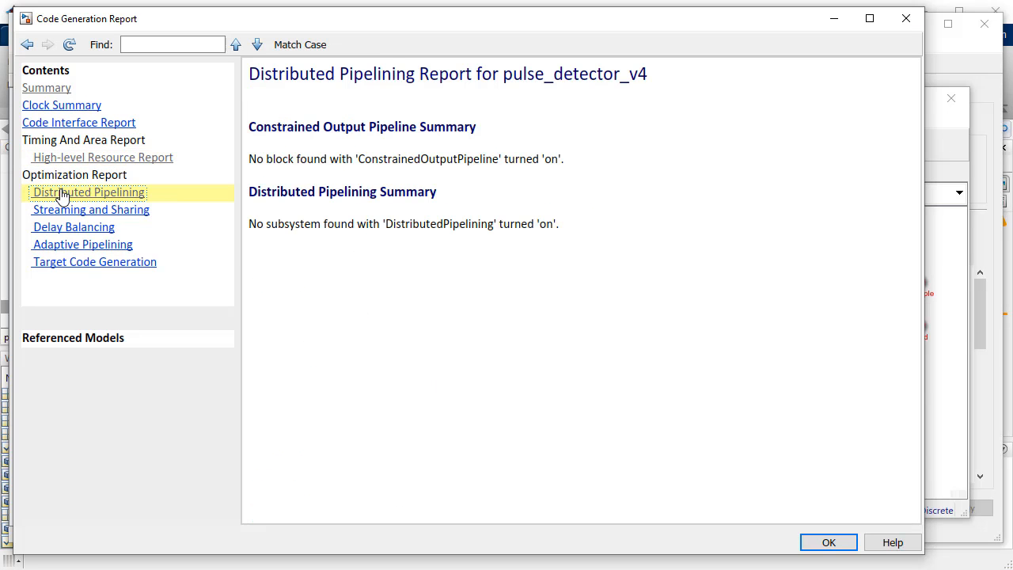
left_click(90, 209)
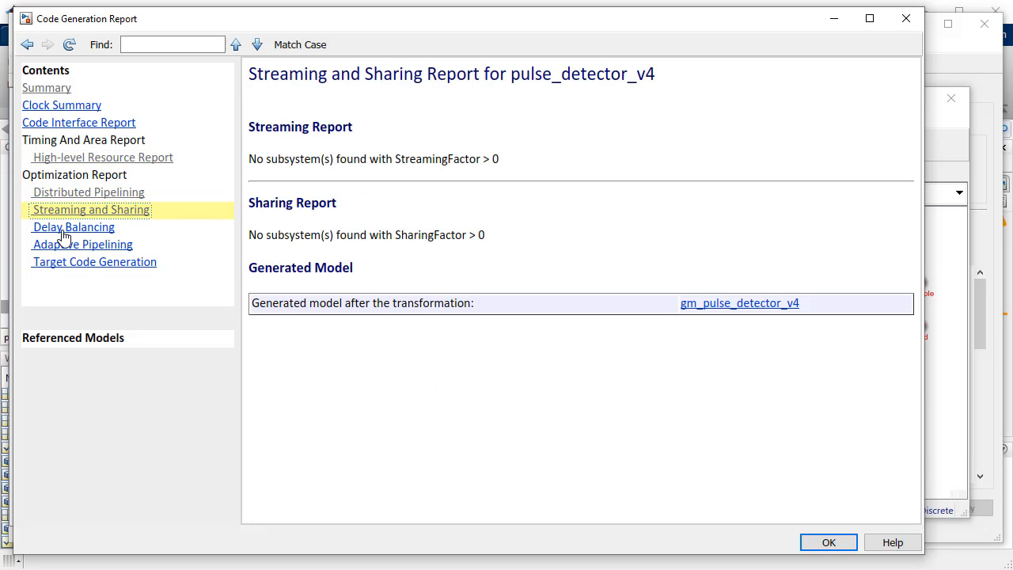
left_click(73, 228)
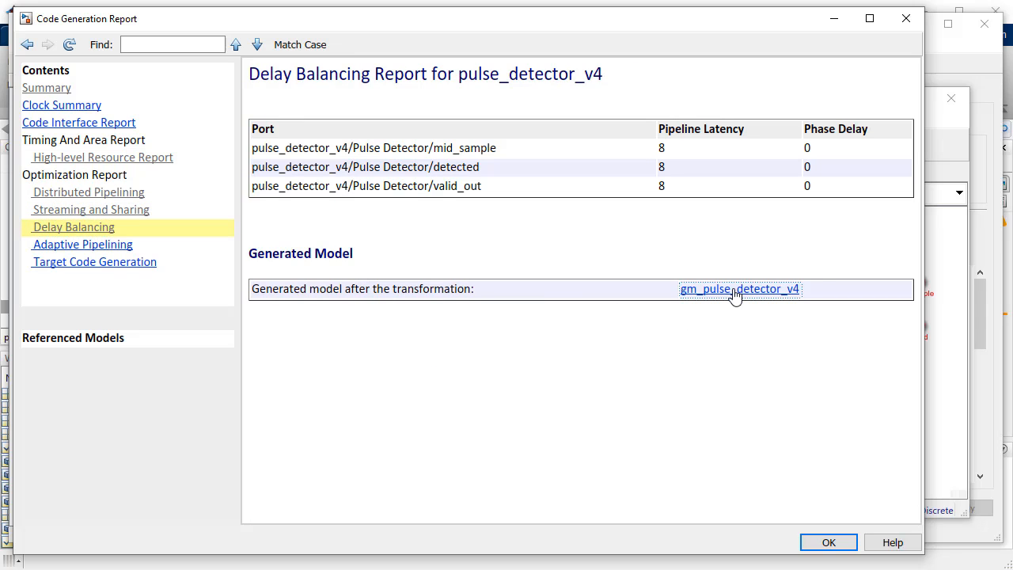
left_click(739, 288)
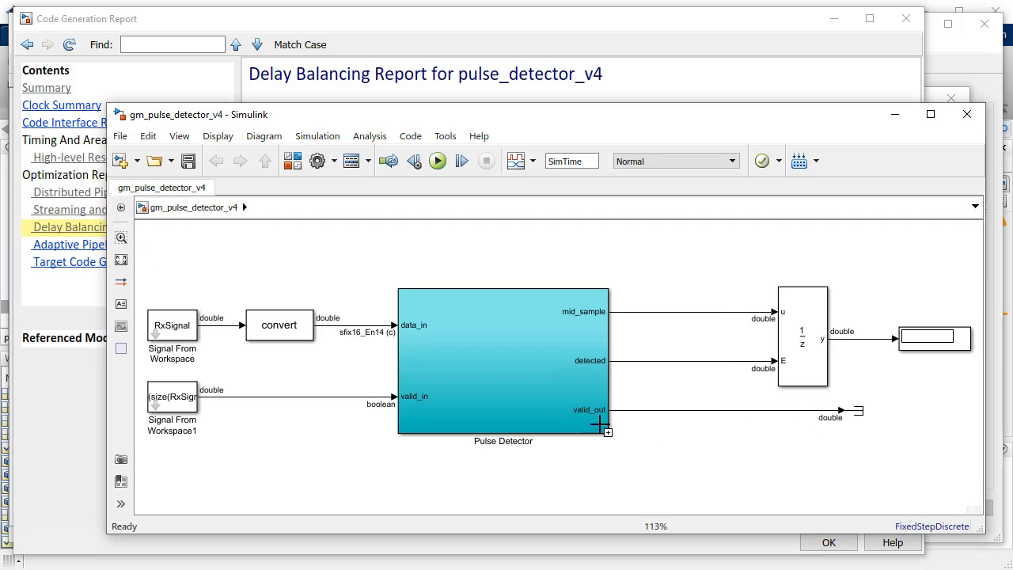
Step: Return to the HDL Workflow Advisor and bring up run options for task 4.1 Create Project
double_click(504, 361)
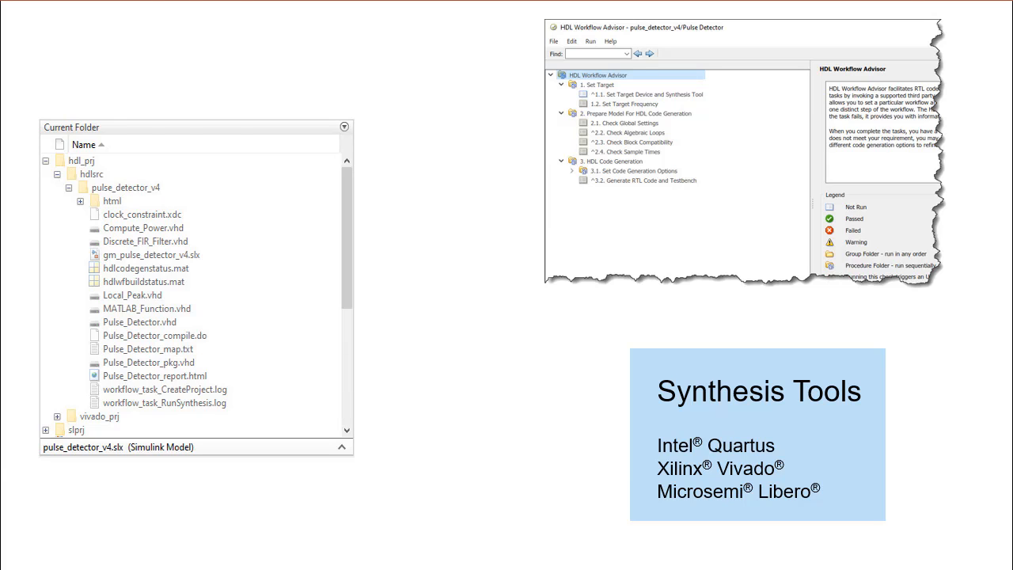
right_click(111, 352)
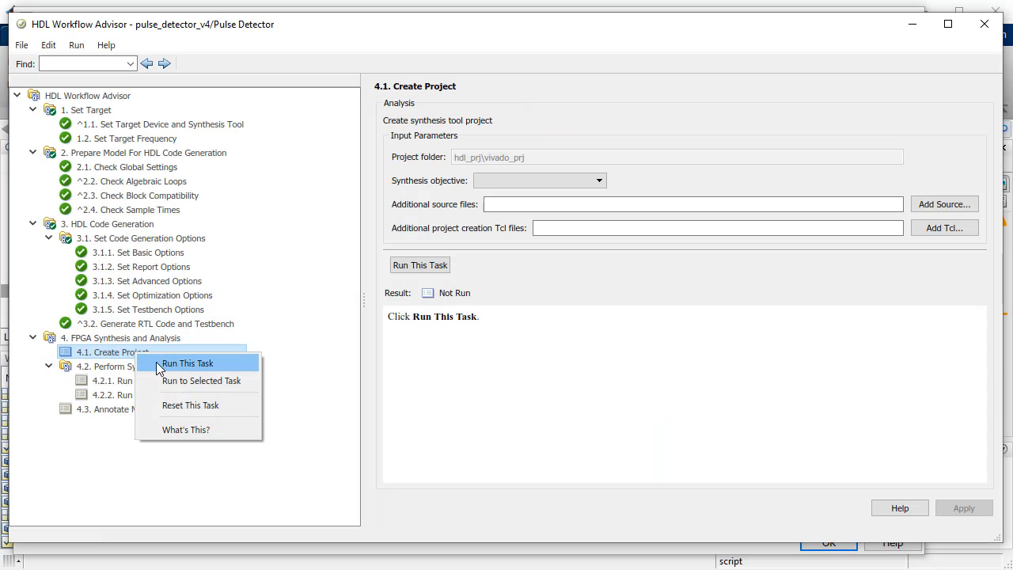
Step: Run Create Project and 4.2.1 Run Synthesis, reporting 5293 LUTs, 5310 registers and 258 DSPs
left_click(187, 362)
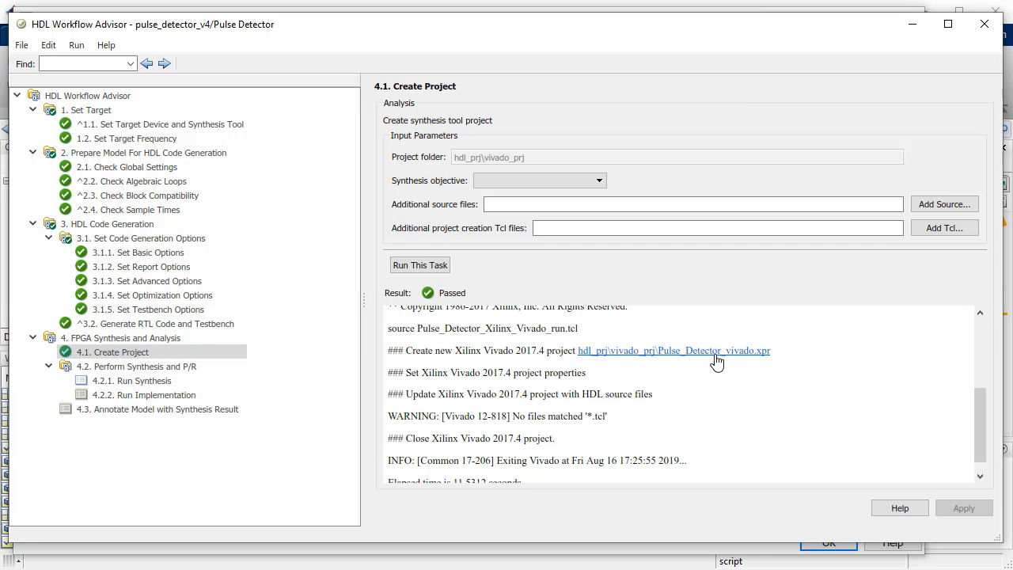
left_click(142, 380)
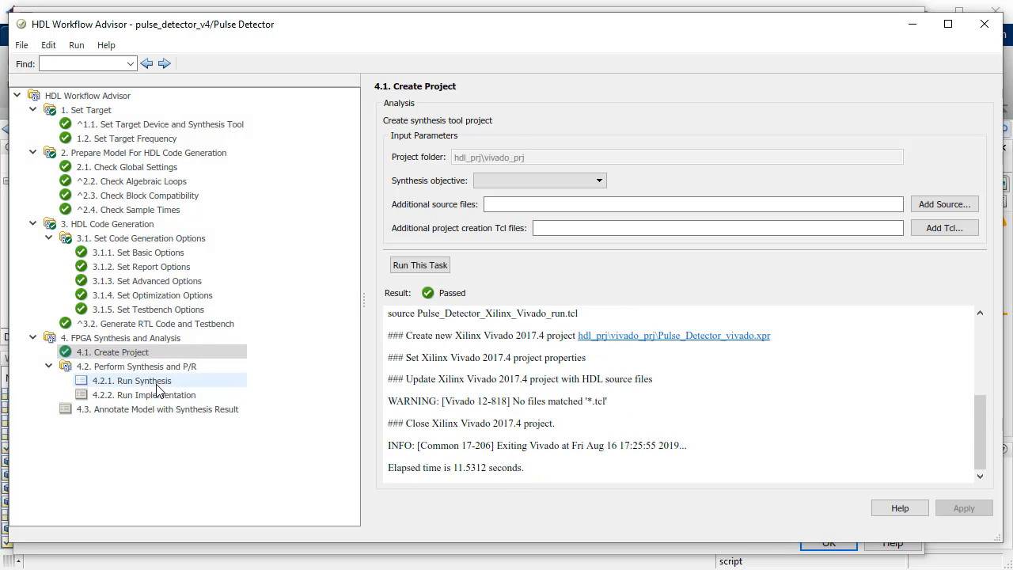
left_click(132, 380)
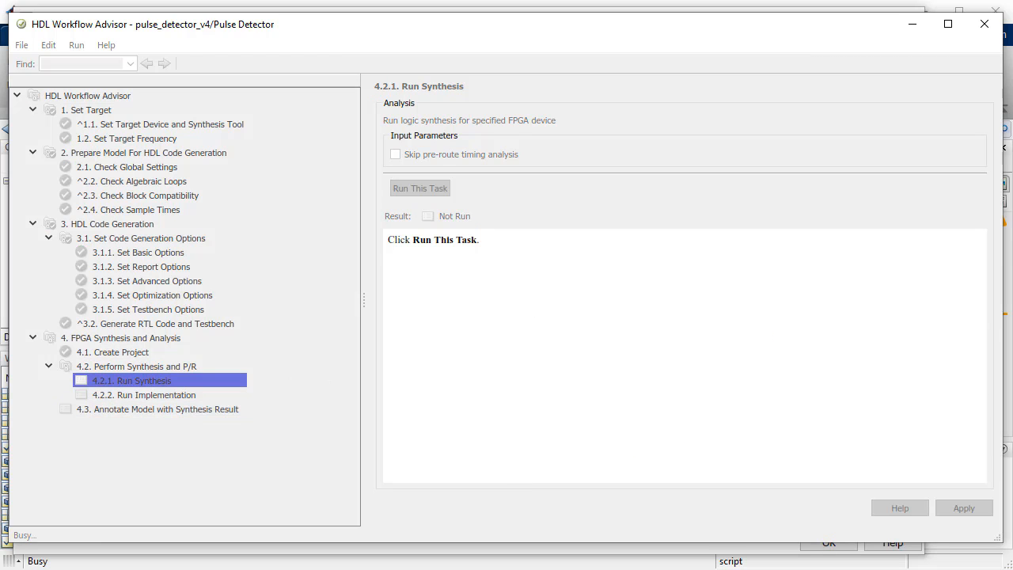
left_click(421, 187)
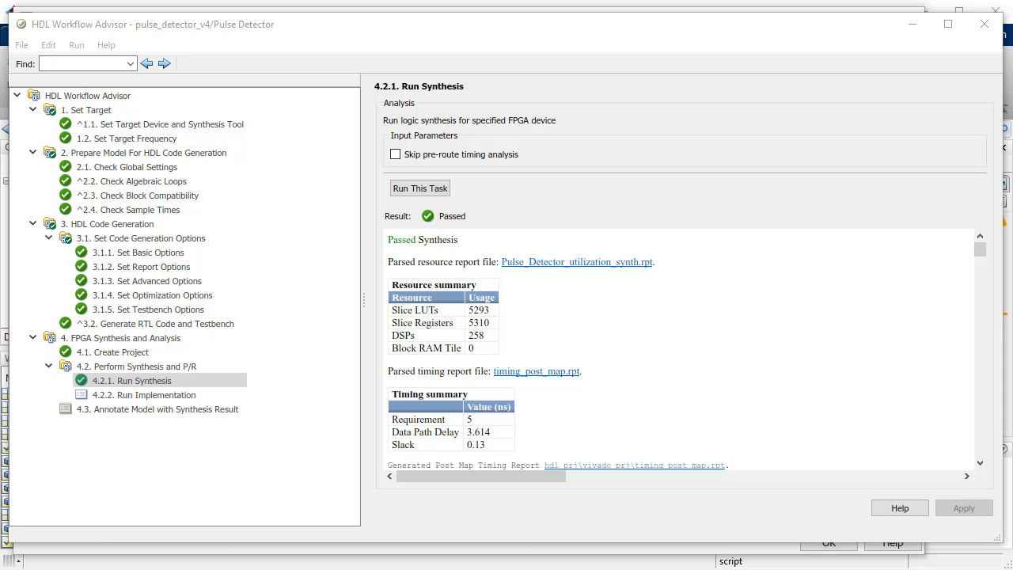
right_click(143, 409)
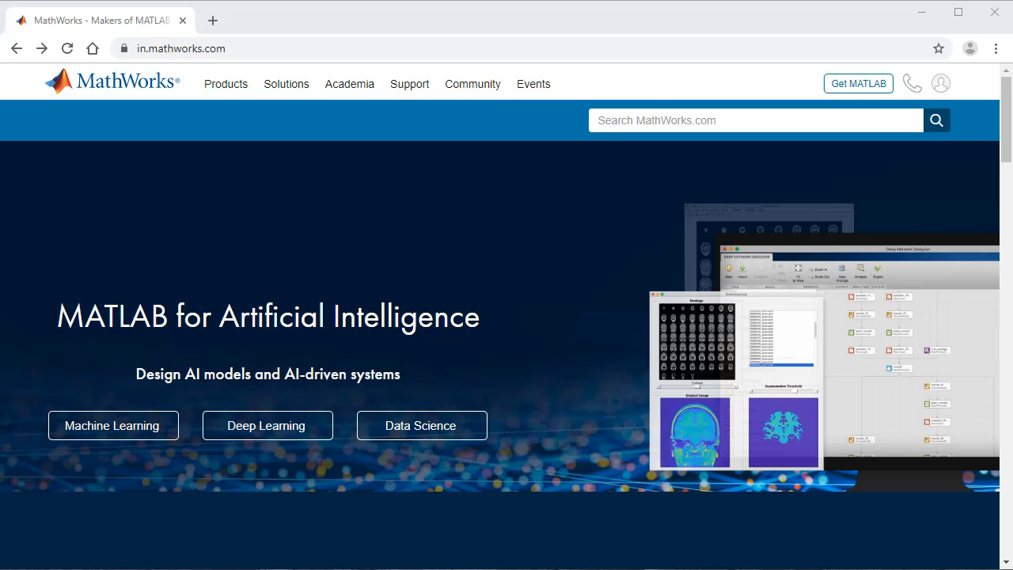
mouse_move(285, 84)
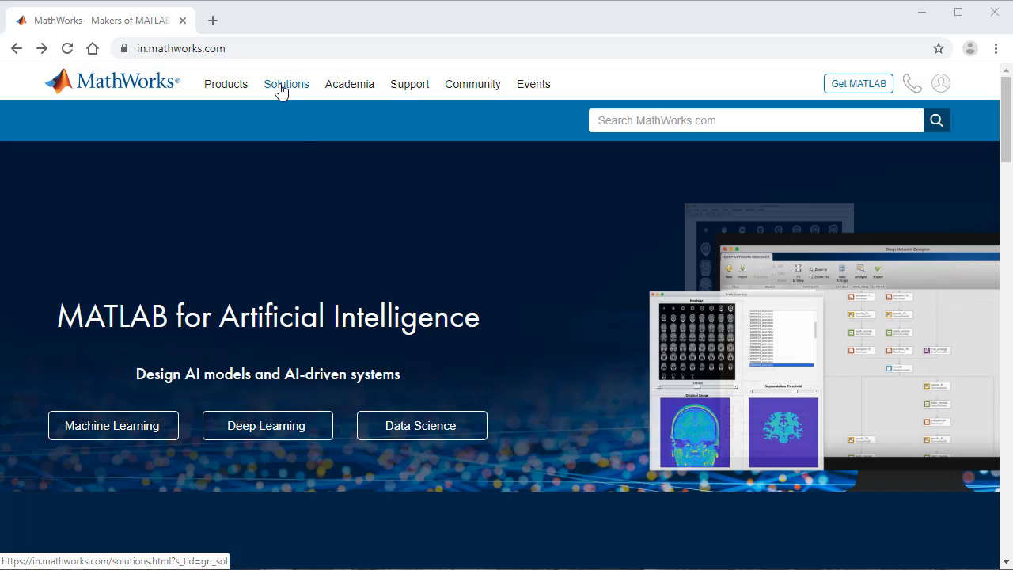
Step: Navigate to the HDL Code Generation Getting Started page and scroll to the HDL Coder Self-Guided Tutorial
left_click(285, 84)
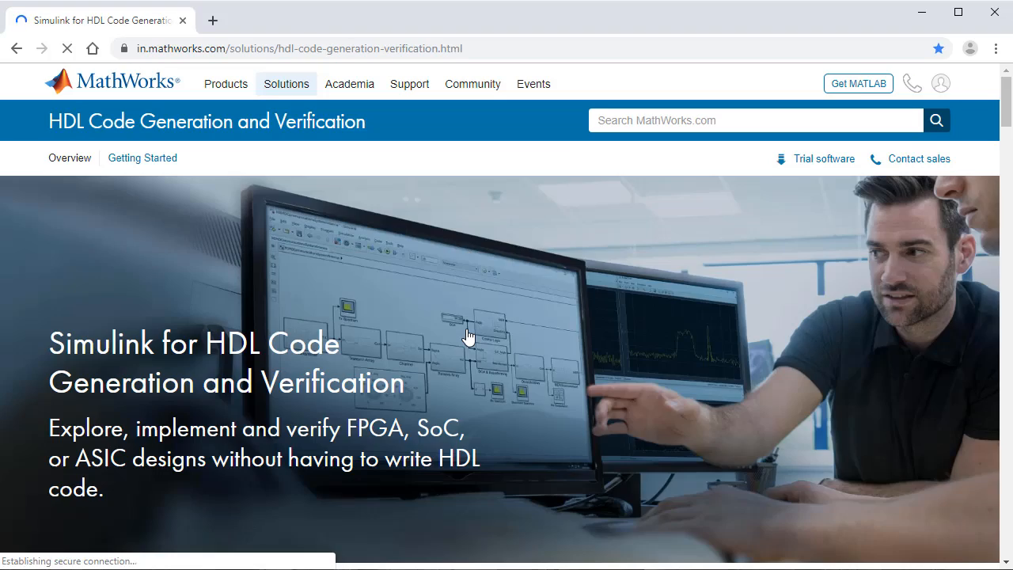
left_click(142, 159)
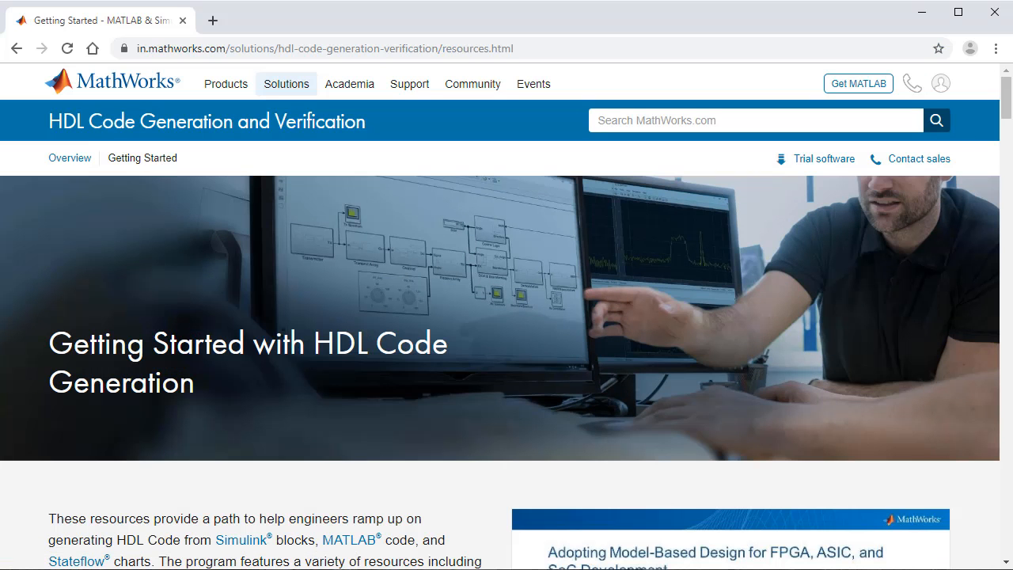
scroll("down", 3)
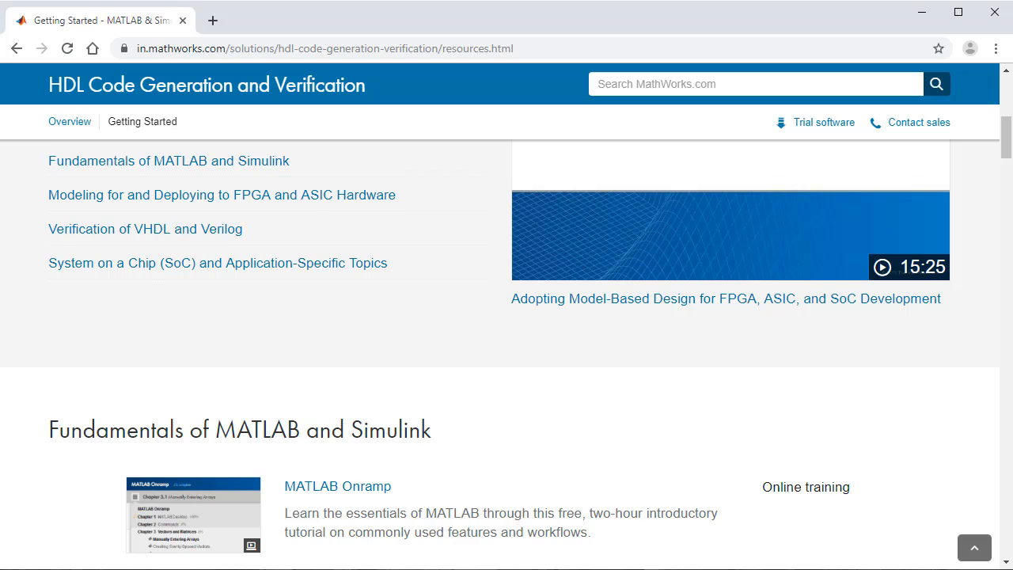
scroll("down", 3)
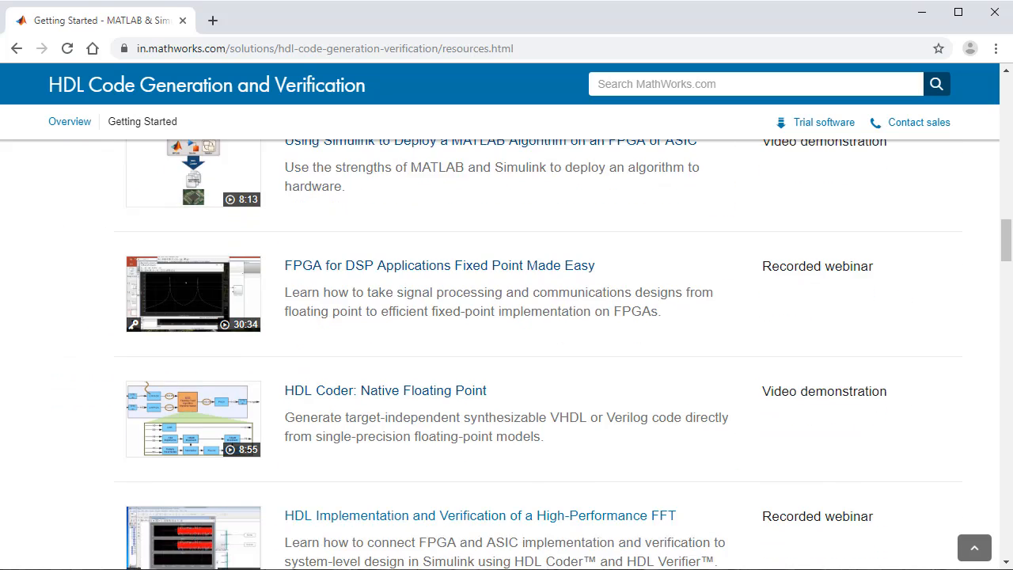
scroll("down", 3)
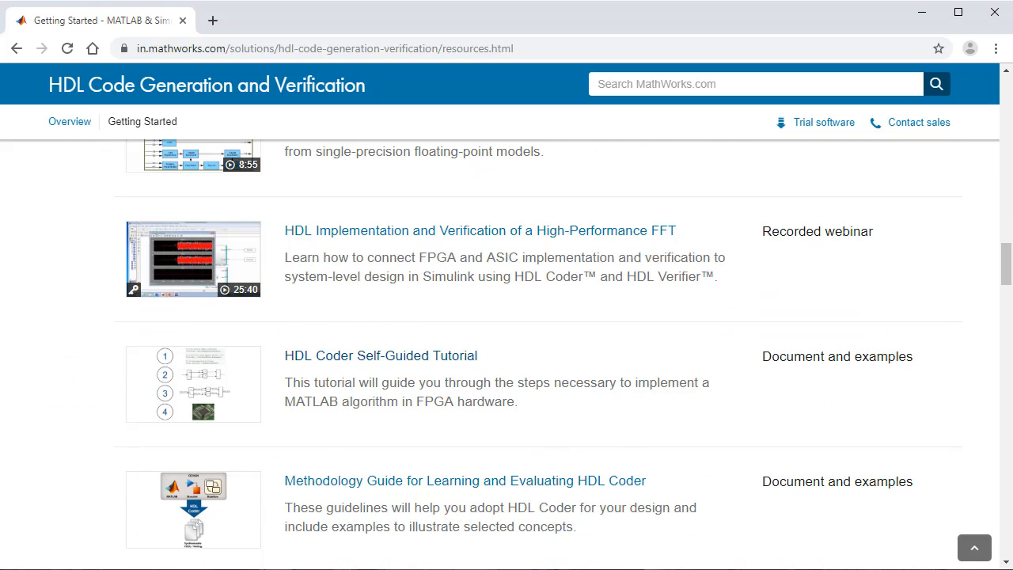